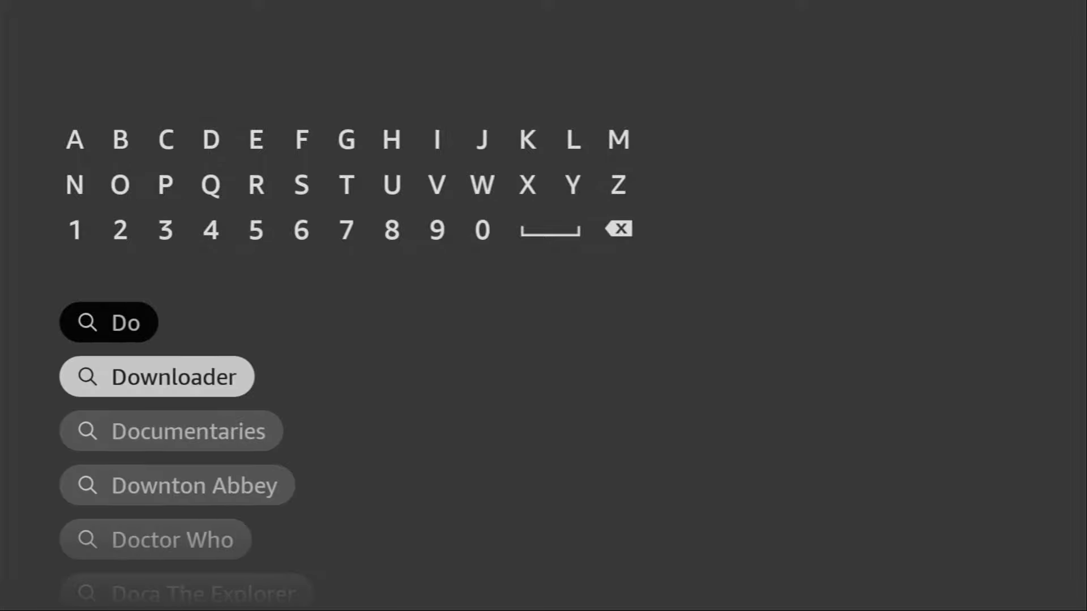
# - Search for 'Do', pick the Downloader suggestion and return Home with its tile shown
pyautogui.click(158, 376)
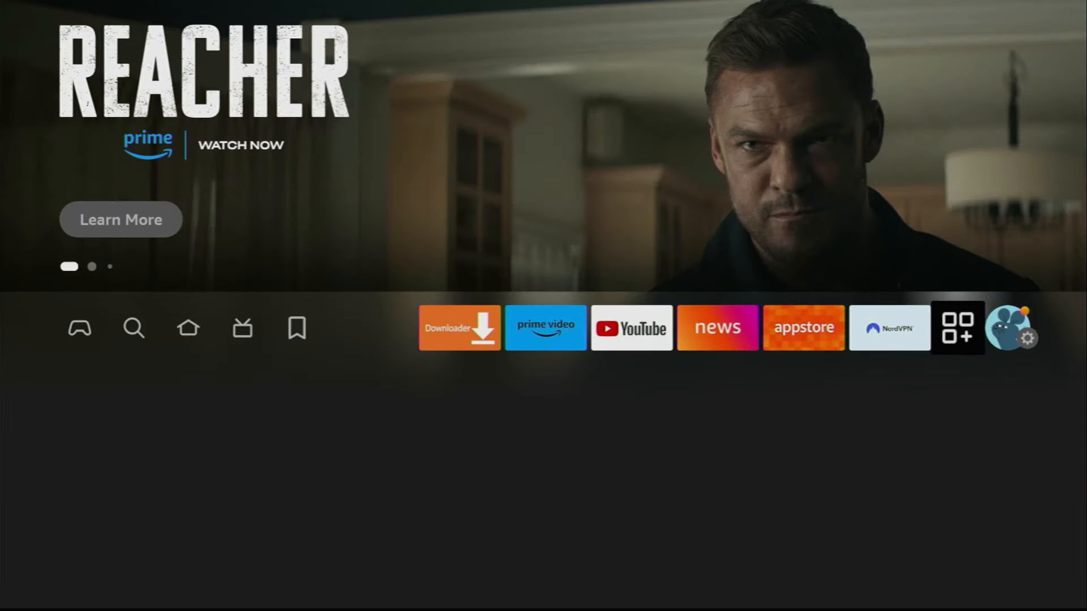
# - Reach Developer options under Settings > My Fire TV, then Your Apps & Channels
pyautogui.click(1033, 338)
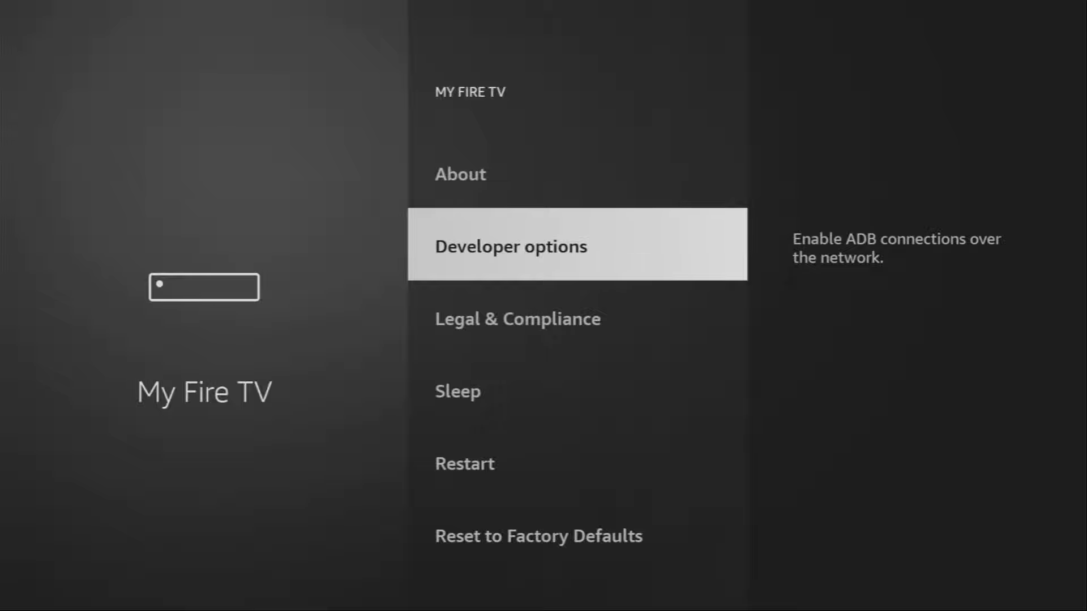
pyautogui.click(460, 173)
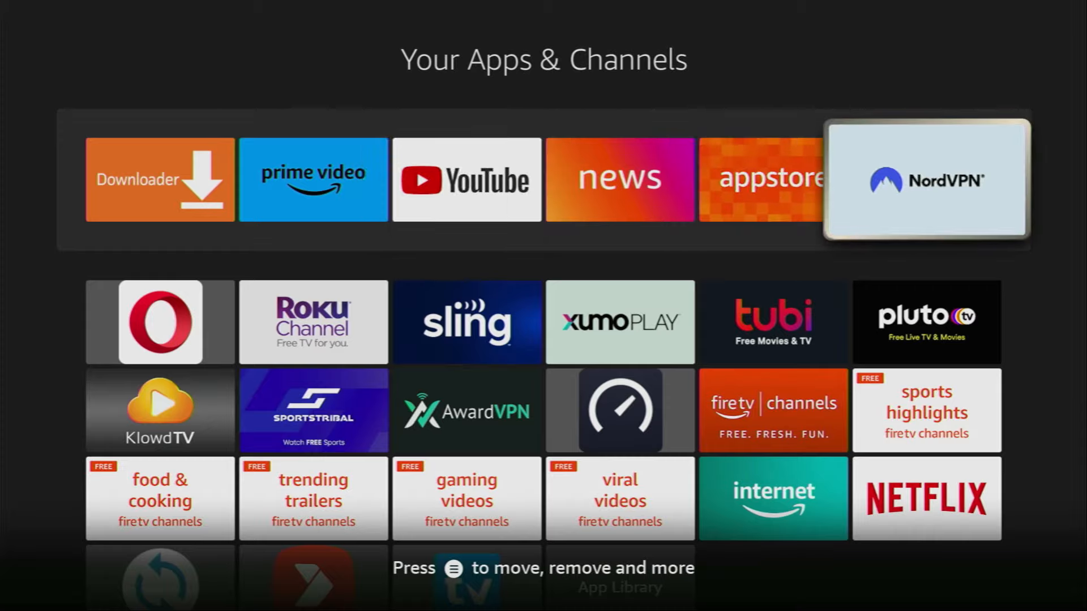
# - Launch NordVPN and connect to the Chile #39 server from All Countries
pyautogui.click(926, 180)
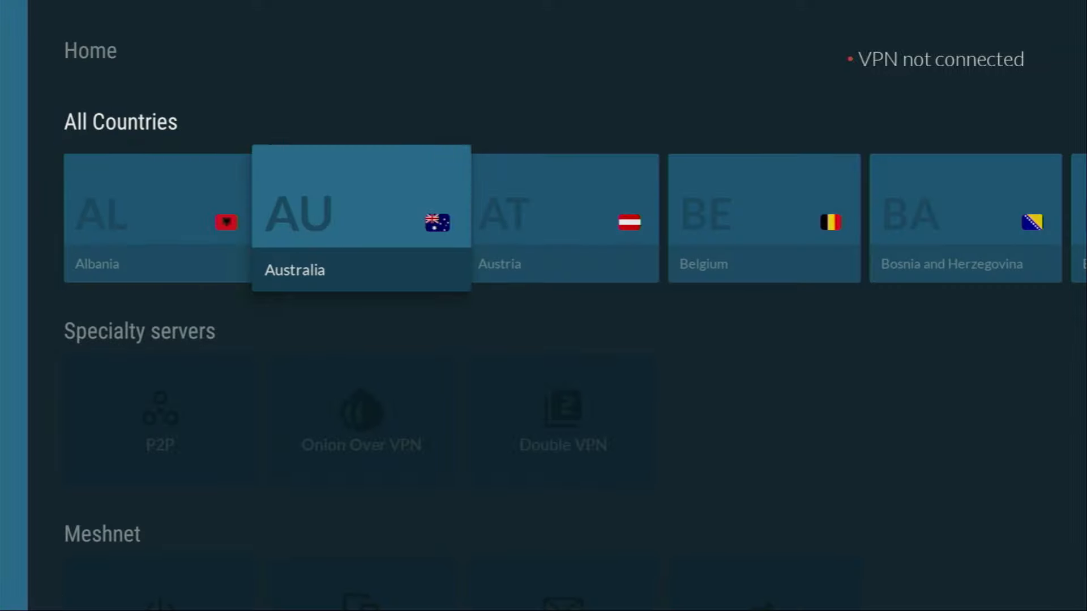
pyautogui.hscroll(3)
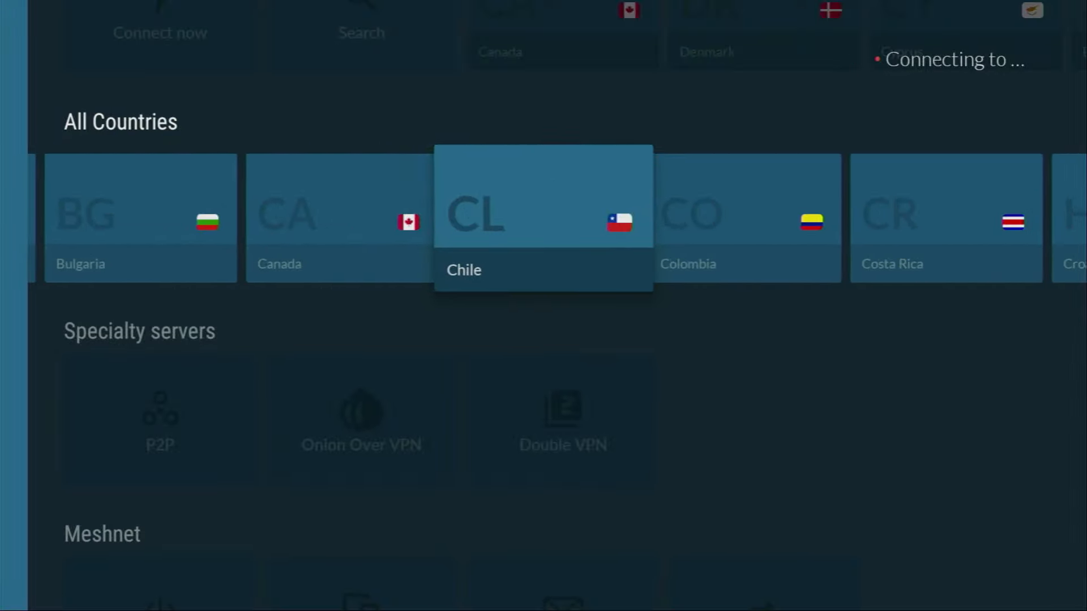
pyautogui.click(542, 195)
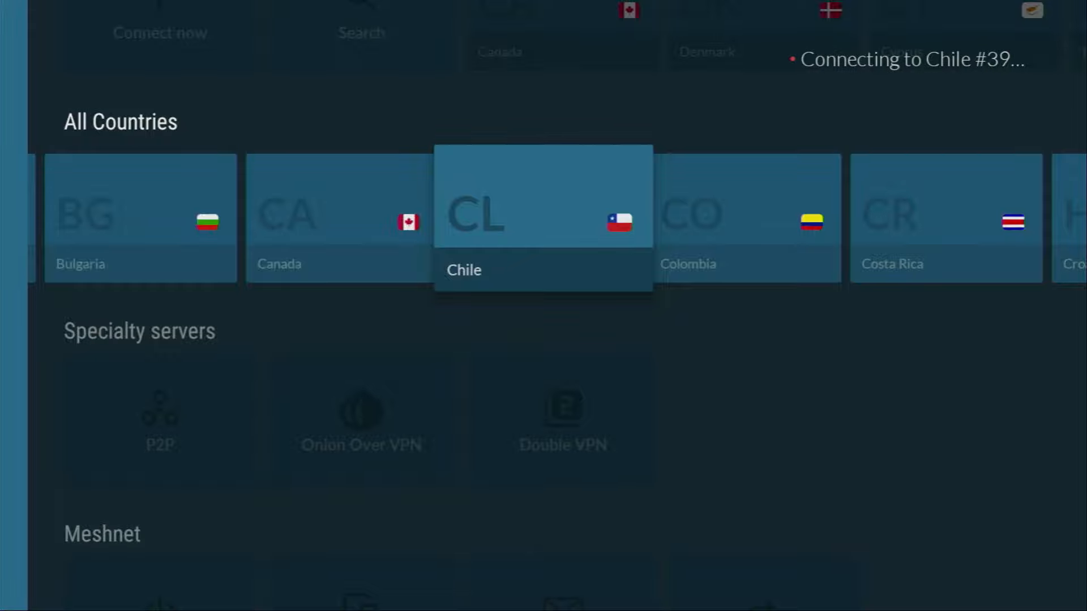
pyautogui.click(159, 33)
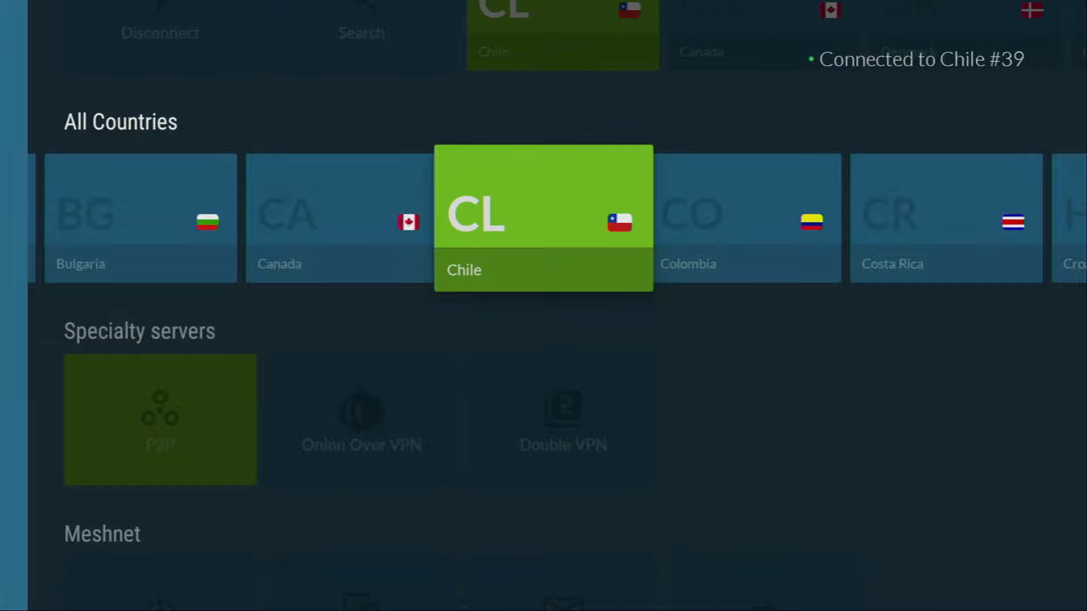
# - Browse the country list, then return to Your Apps & Channels
pyautogui.hscroll(3)
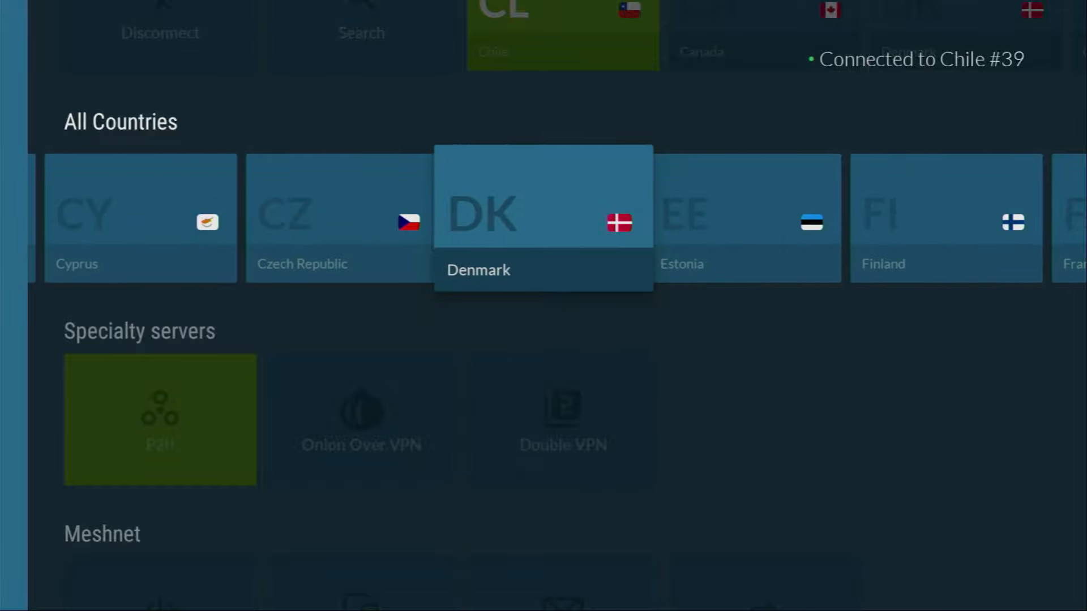
pyautogui.hscroll(3)
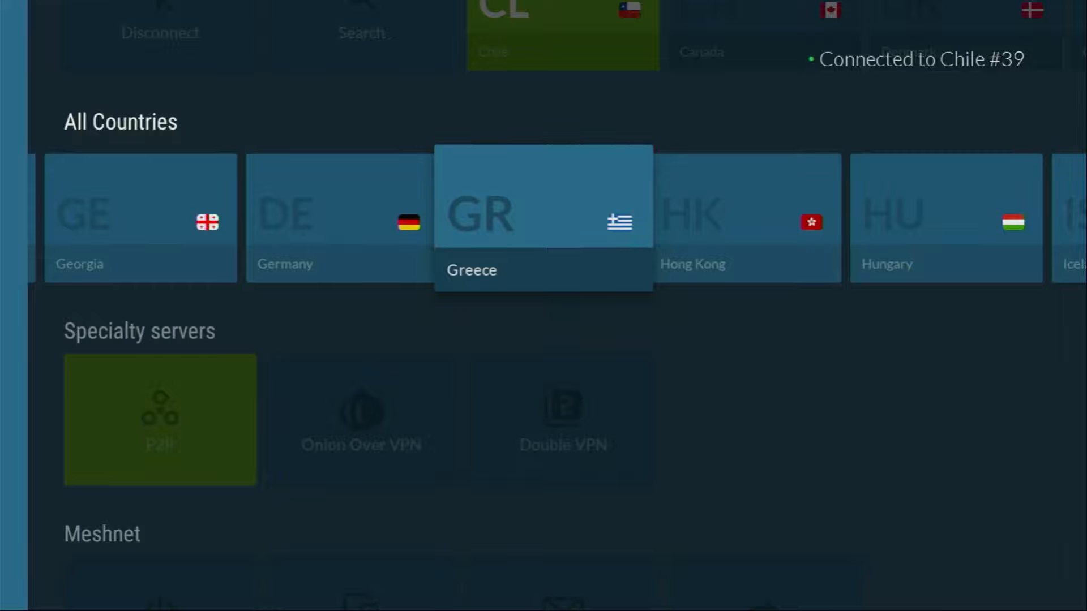
pyautogui.hscroll(3)
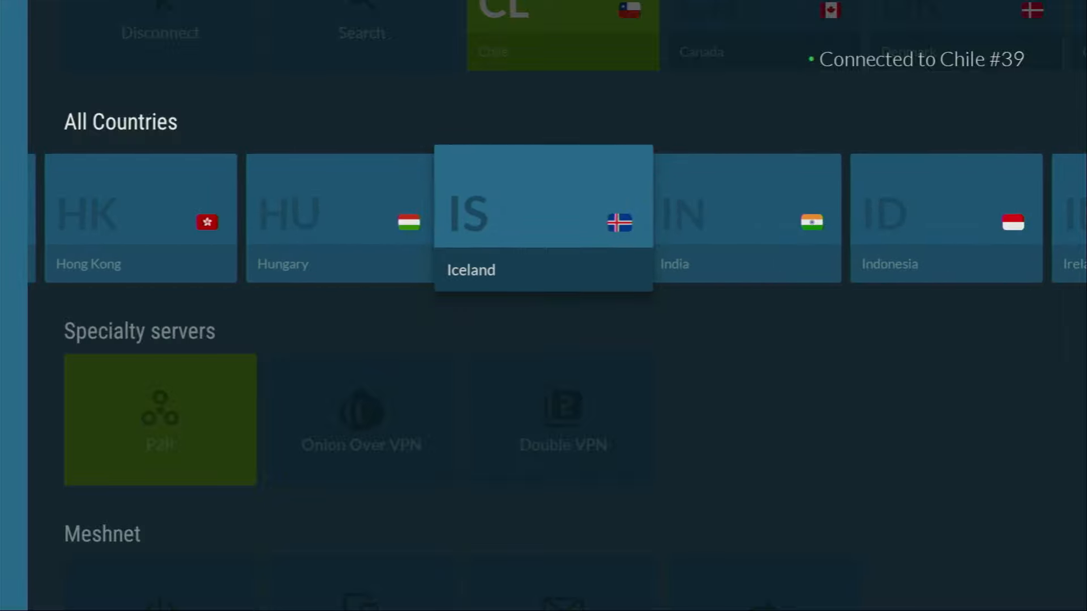
pyautogui.hscroll(3)
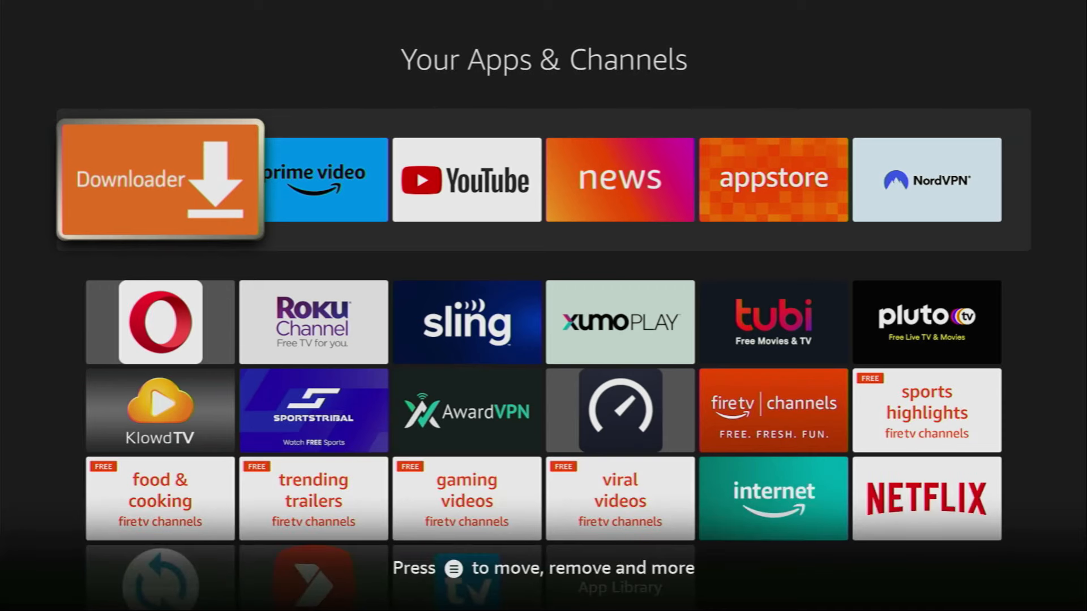
# - Launch Downloader, enter the numeric code in the URL field and load the Downloads page
pyautogui.click(159, 180)
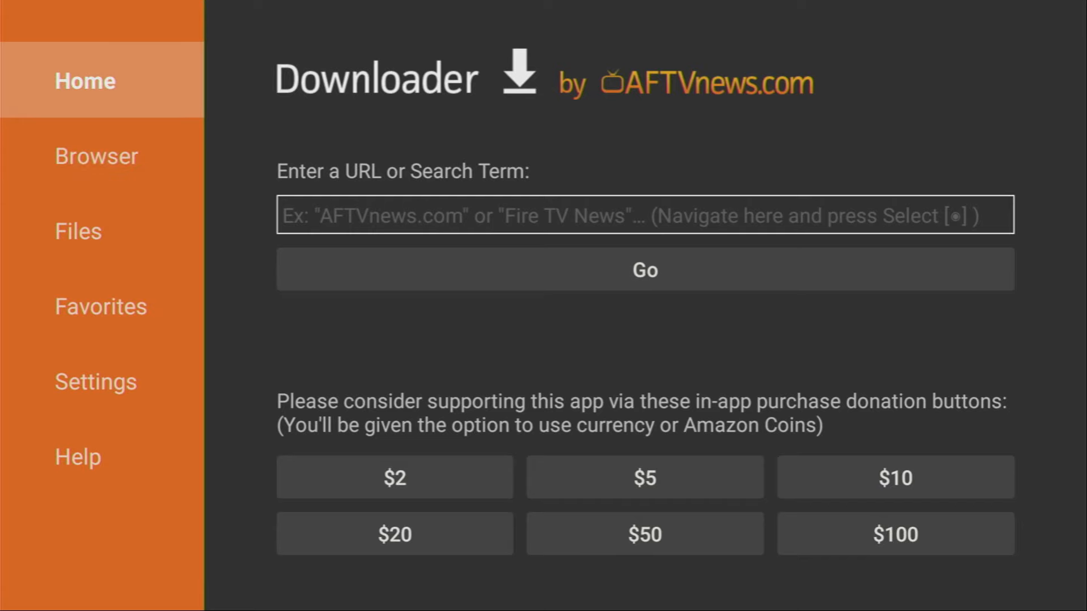
pyautogui.click(644, 215)
pyautogui.write('2')
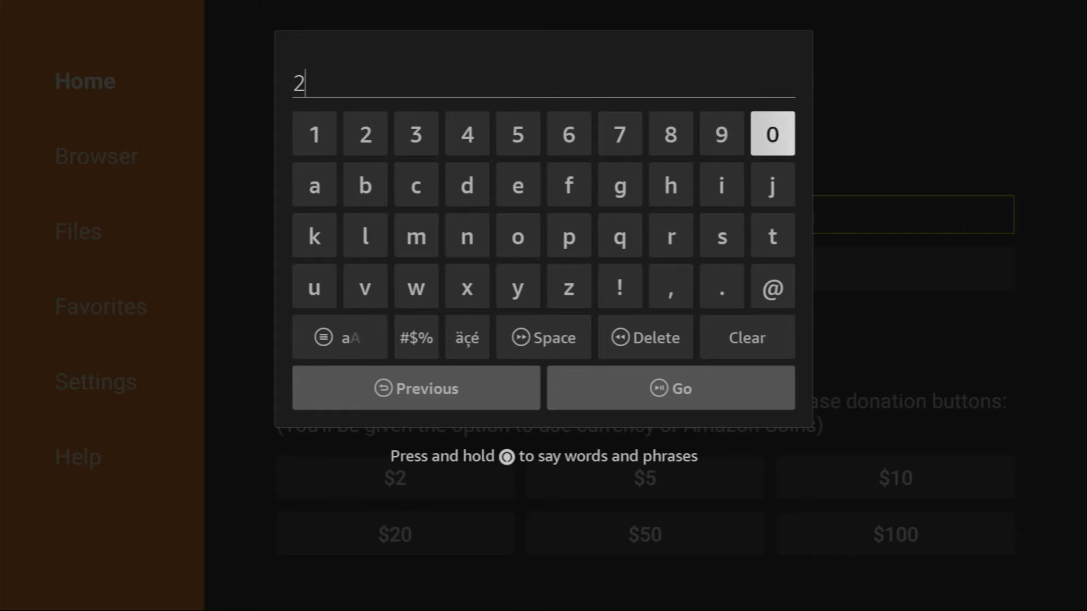
pyautogui.click(721, 133)
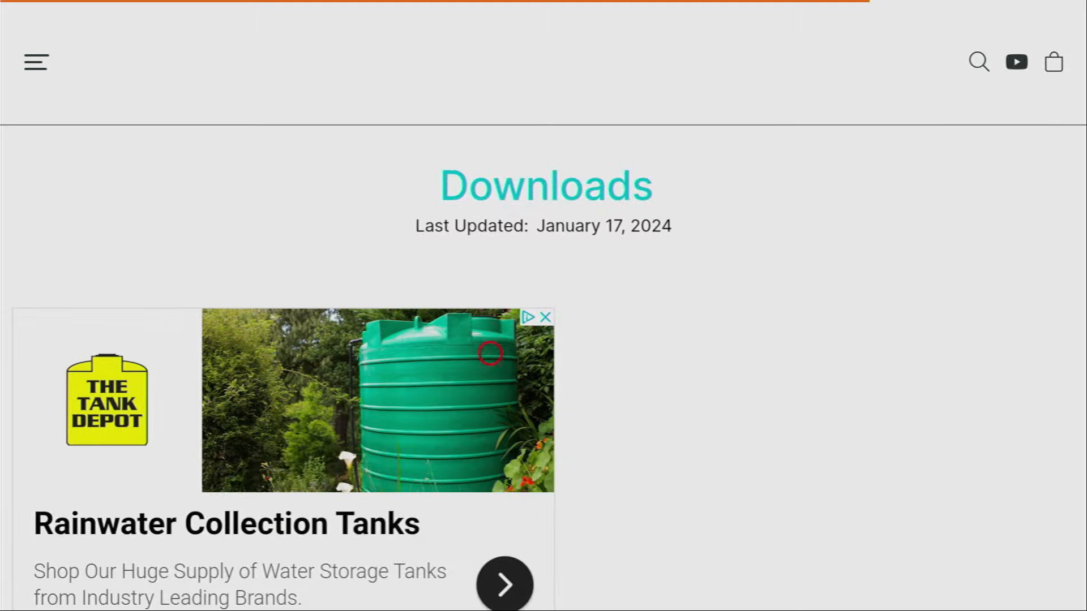
# - Choose the VPN category and app, dismiss the ad, reaching the version 1.9.3 download page
pyautogui.scroll(-3)
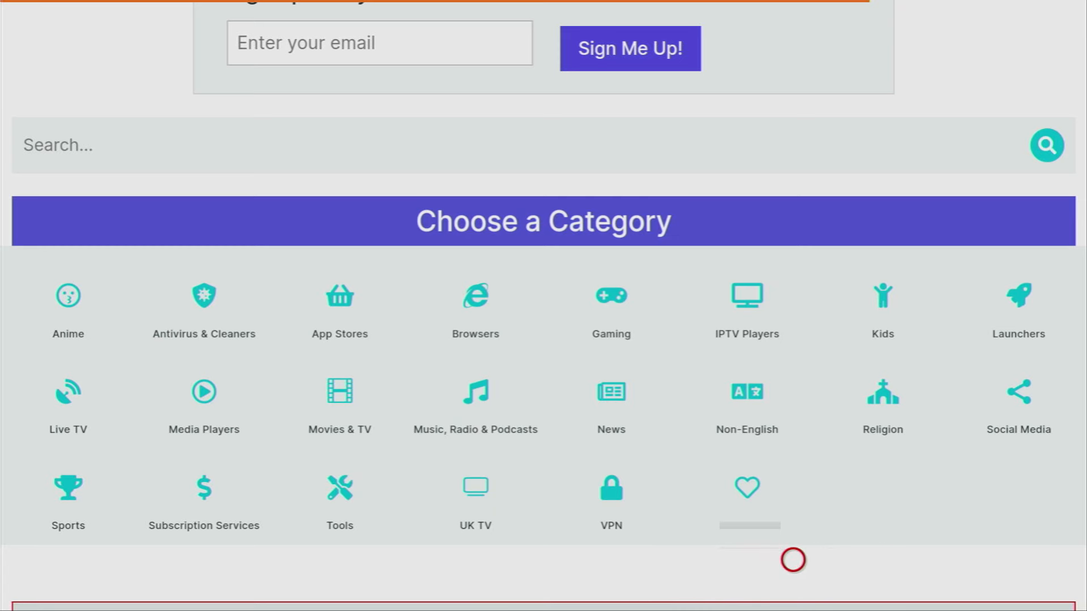
pyautogui.moveTo(669, 485)
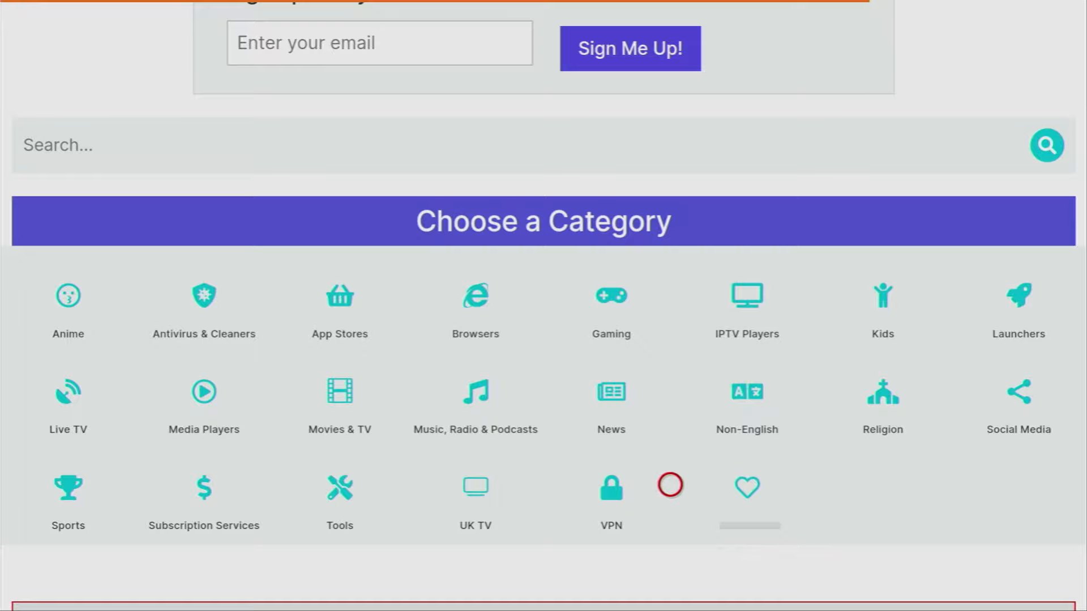
pyautogui.moveTo(725, 486)
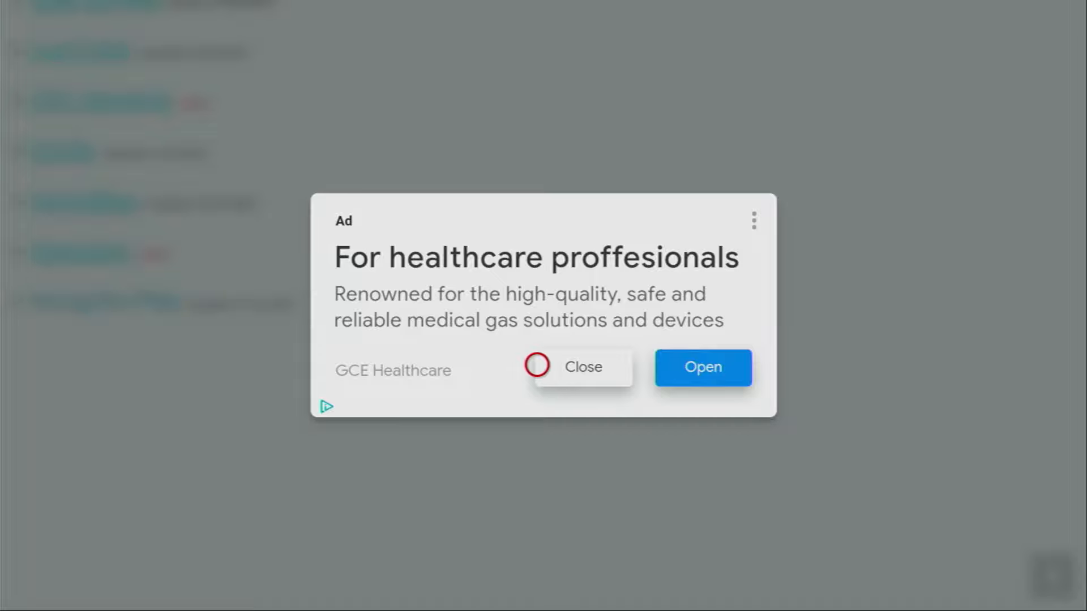
pyautogui.click(536, 366)
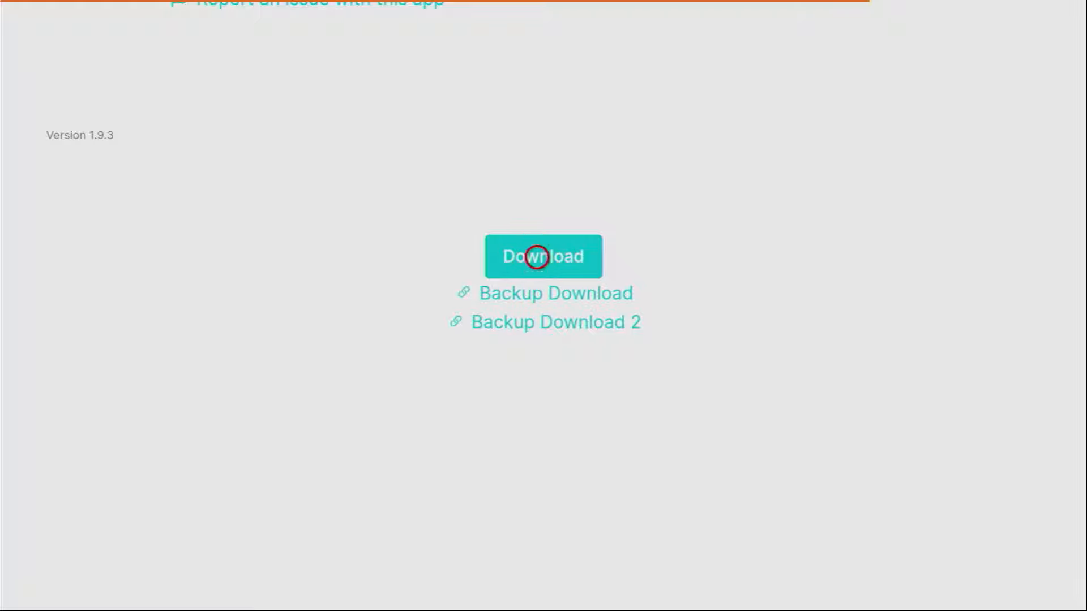
# - Download and install incognitoplay(2).apk, then close the status dialog with Done
pyautogui.click(544, 256)
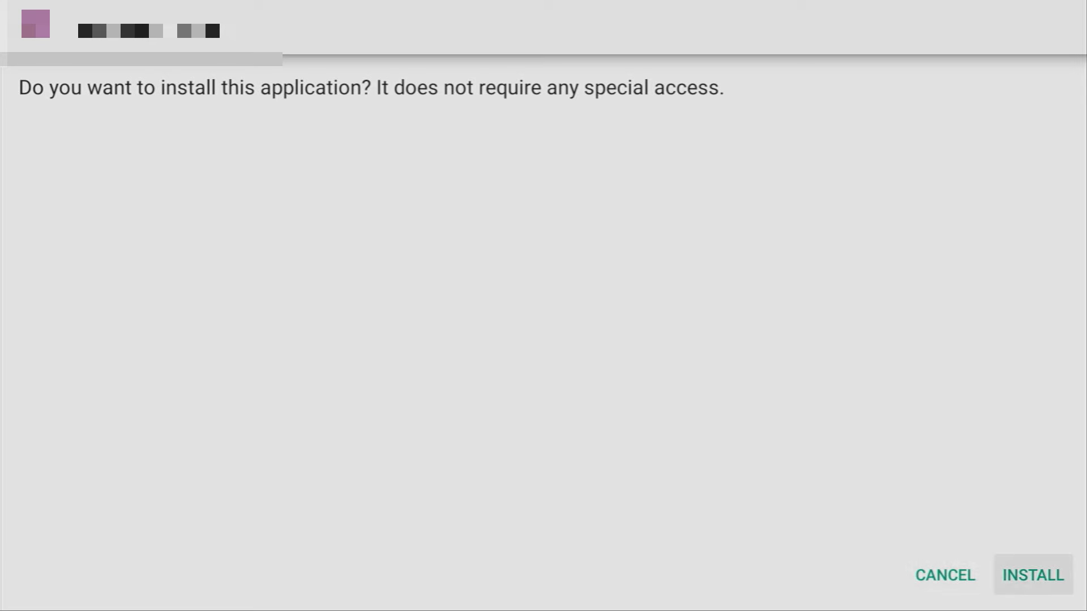
pyautogui.click(1032, 575)
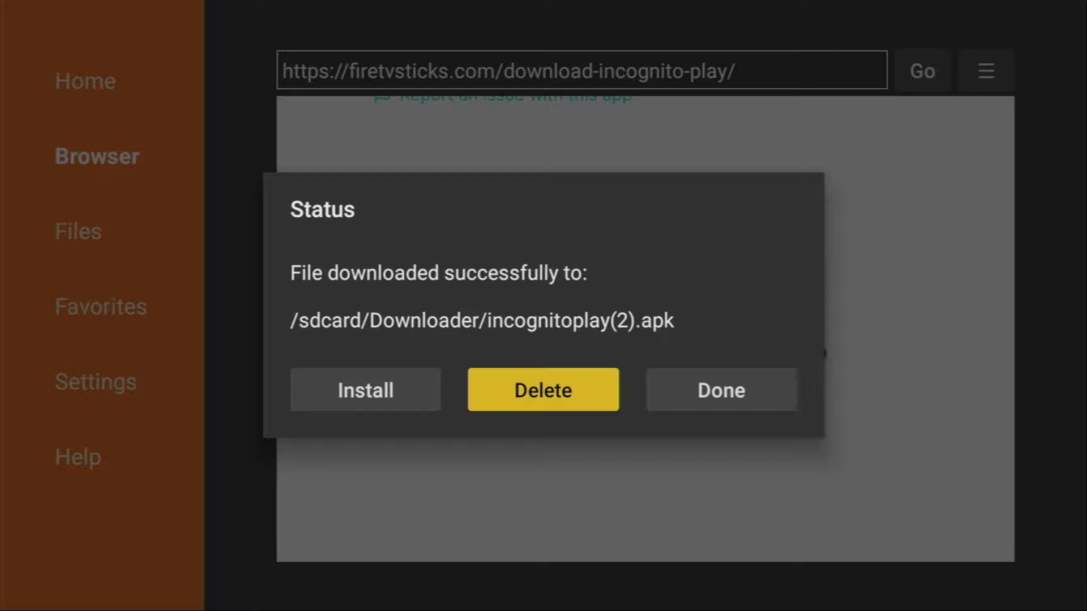
pyautogui.click(720, 389)
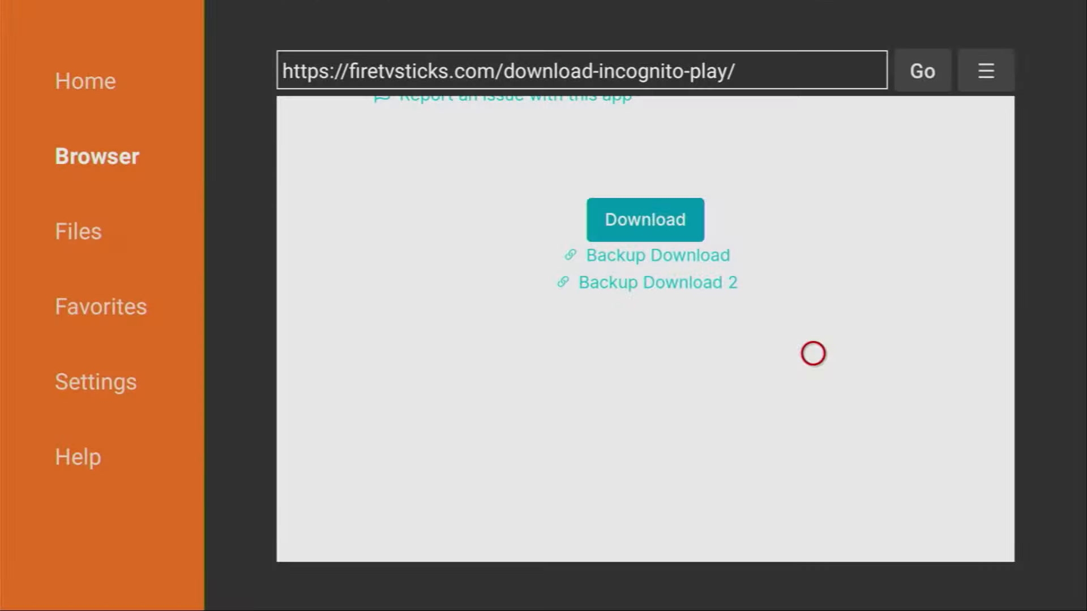